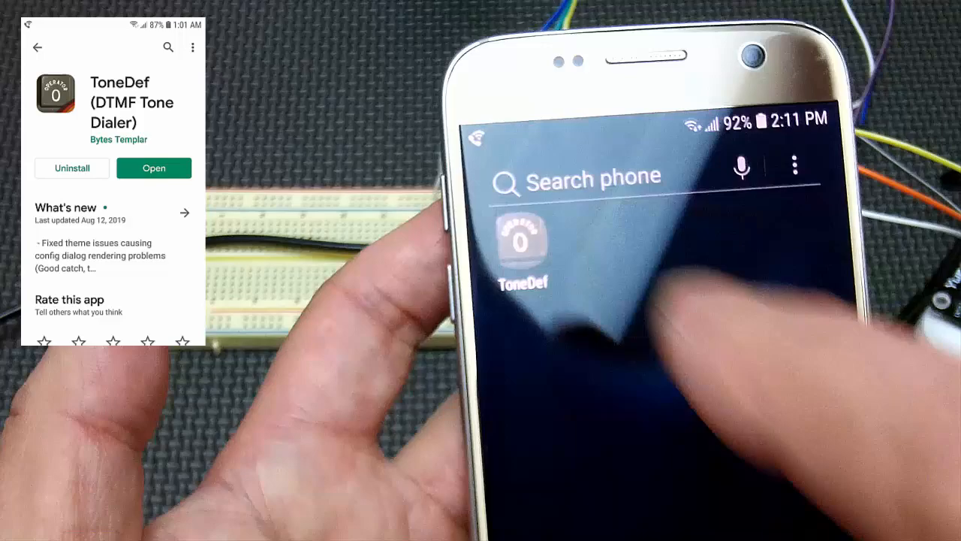
{"action": "left_click", "coordinate": [523, 244]}
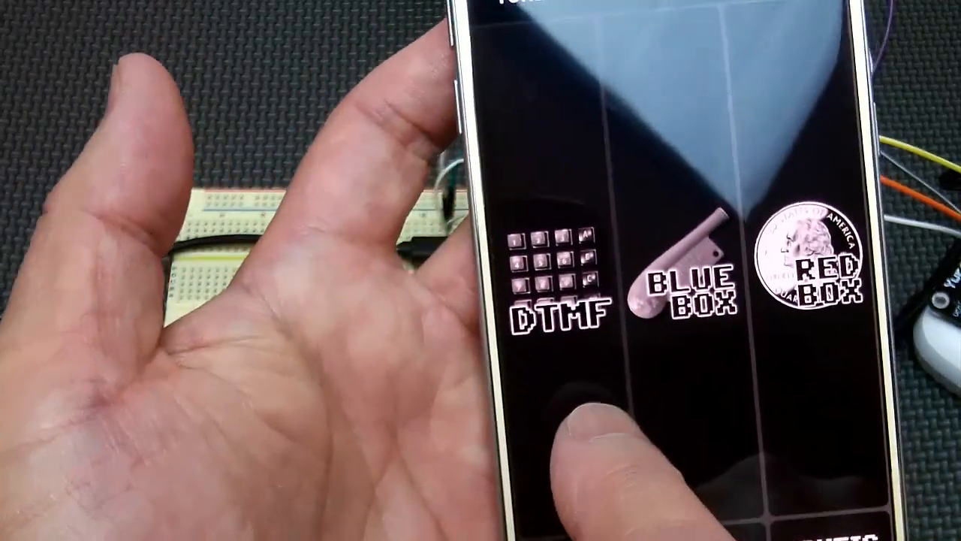
{"action": "left_click", "coordinate": [556, 286]}
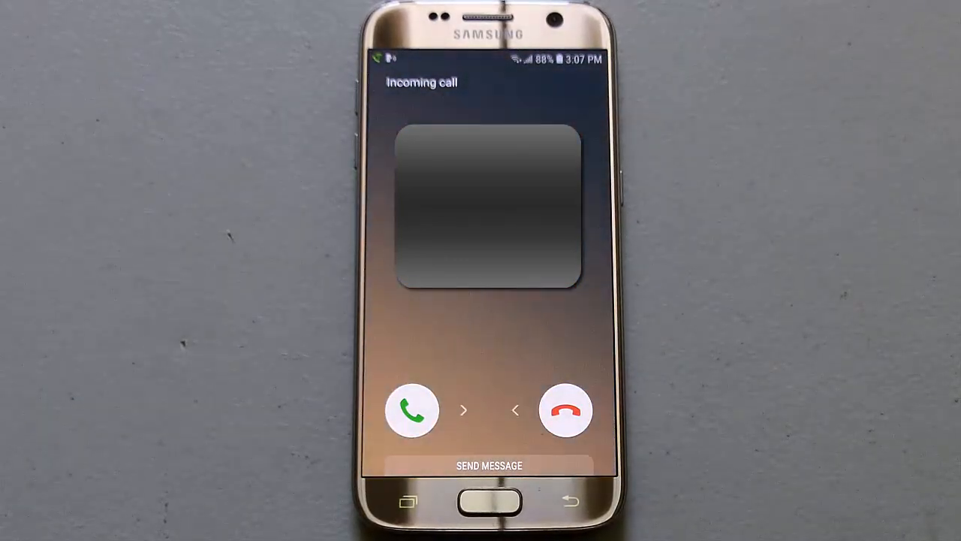
{"action": "left_click", "coordinate": [412, 410]}
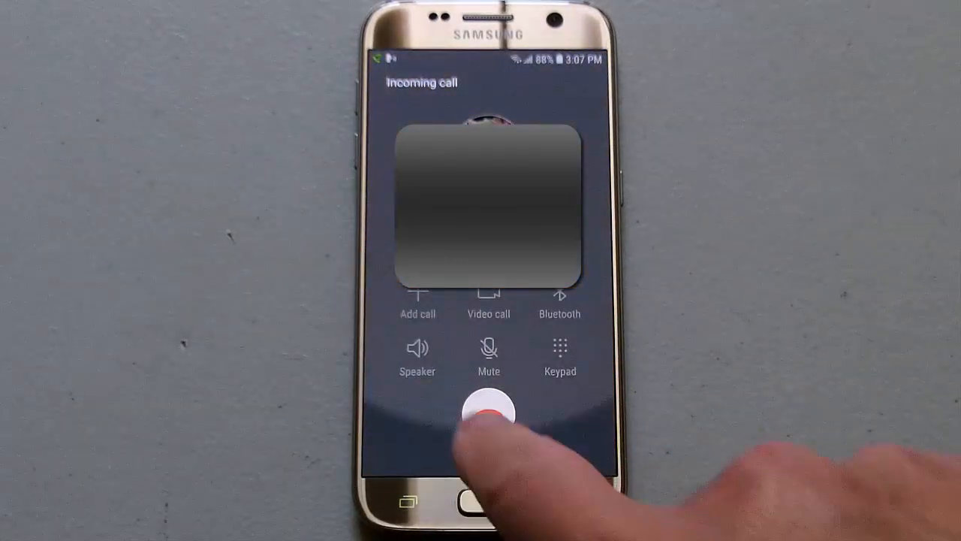
{"action": "left_click", "coordinate": [488, 408]}
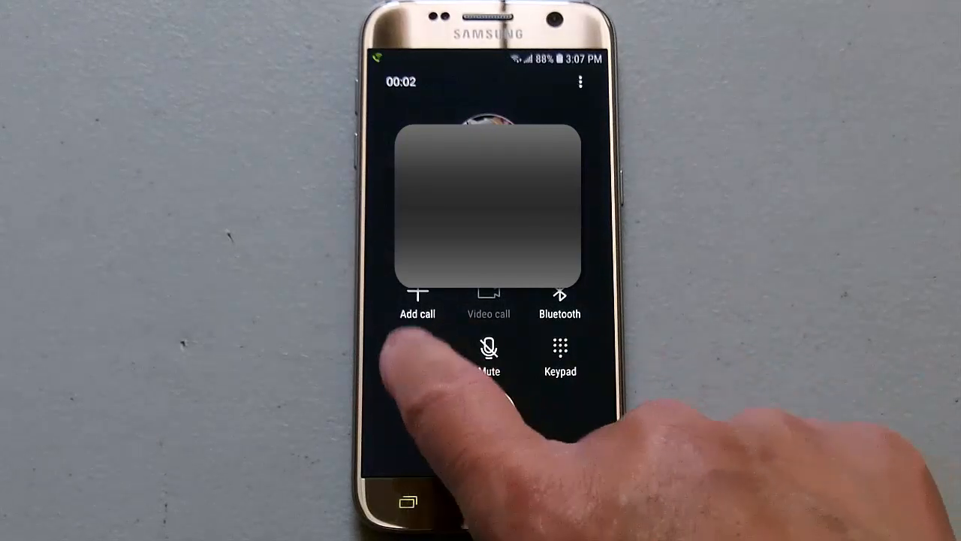
{"action": "left_click", "coordinate": [417, 349]}
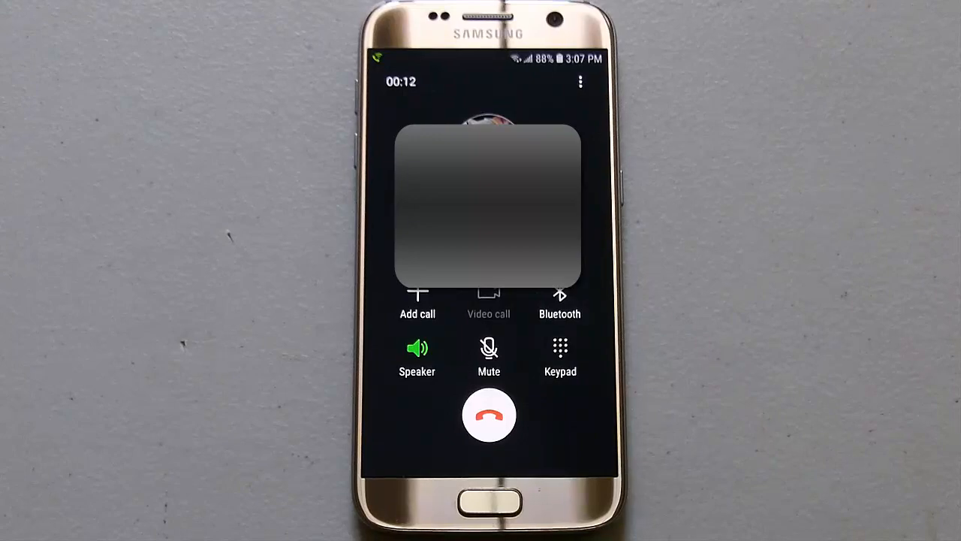
{"action": "left_click", "coordinate": [490, 414]}
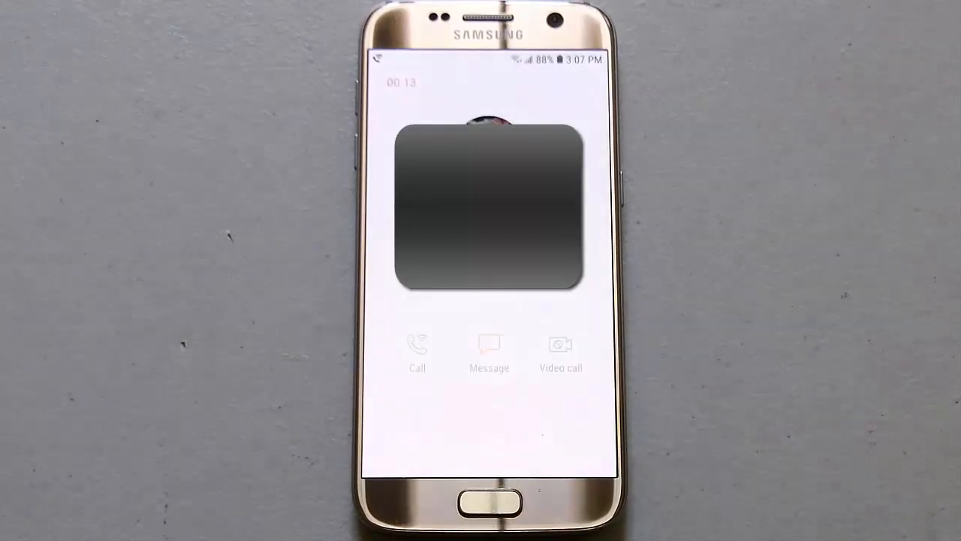